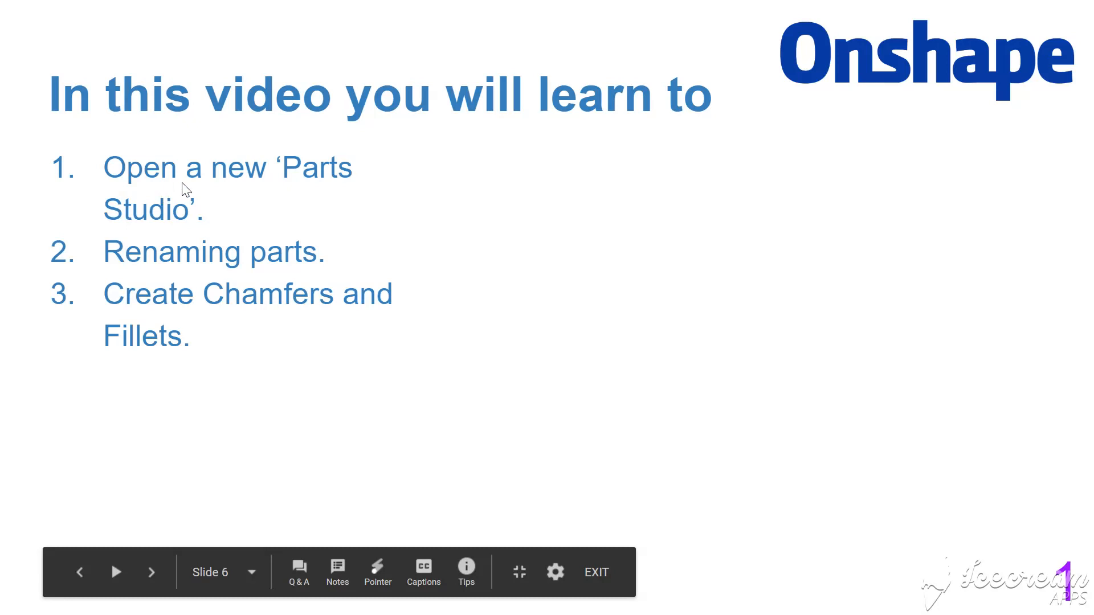
{"action": "mouse_move", "coordinate": [233, 272]}
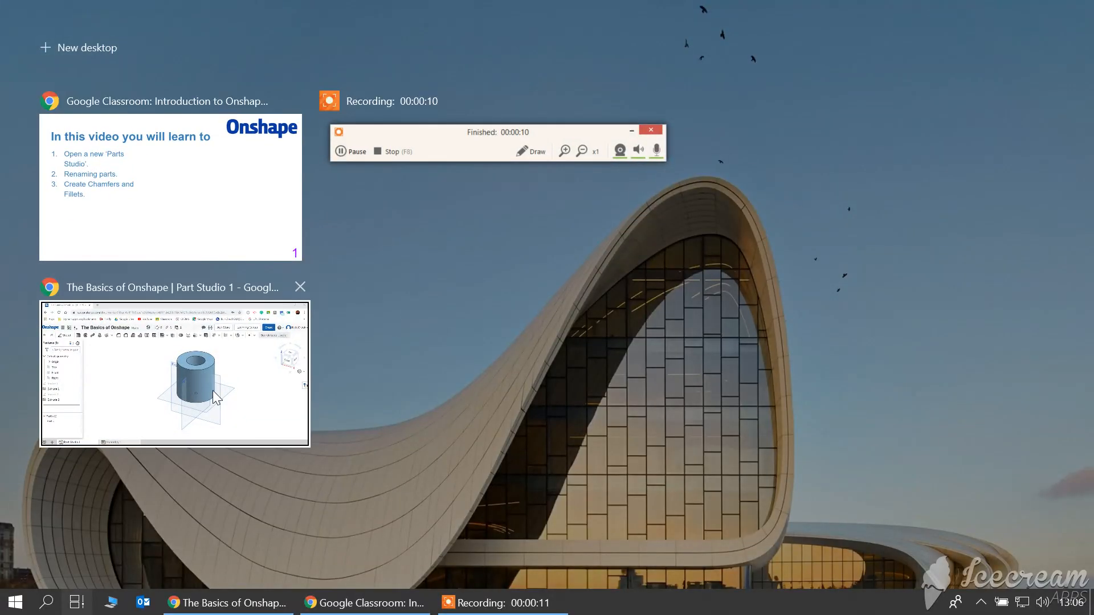
Add a new Part Studio to the document and open its Part Studio 2 tab.
{"action": "left_click", "coordinate": [173, 373]}
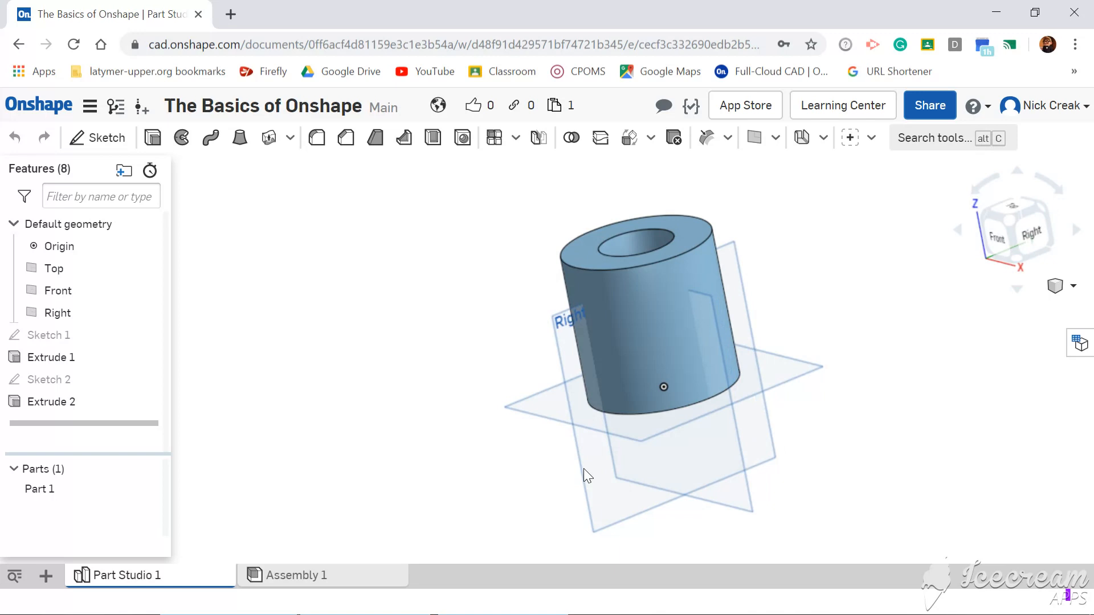
{"action": "mouse_move", "coordinate": [420, 459]}
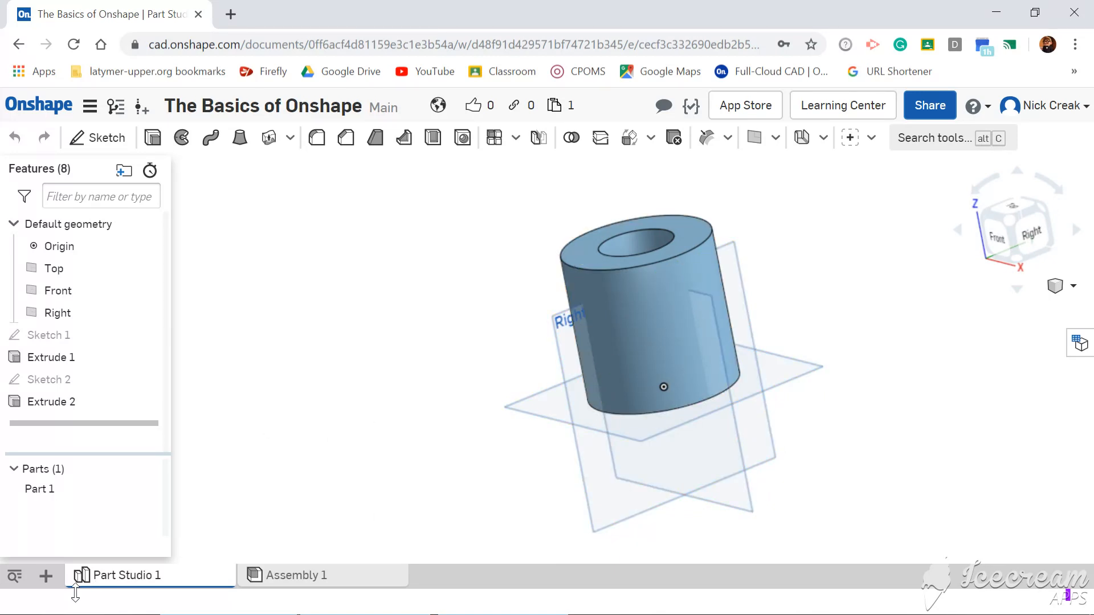
{"action": "mouse_move", "coordinate": [45, 576]}
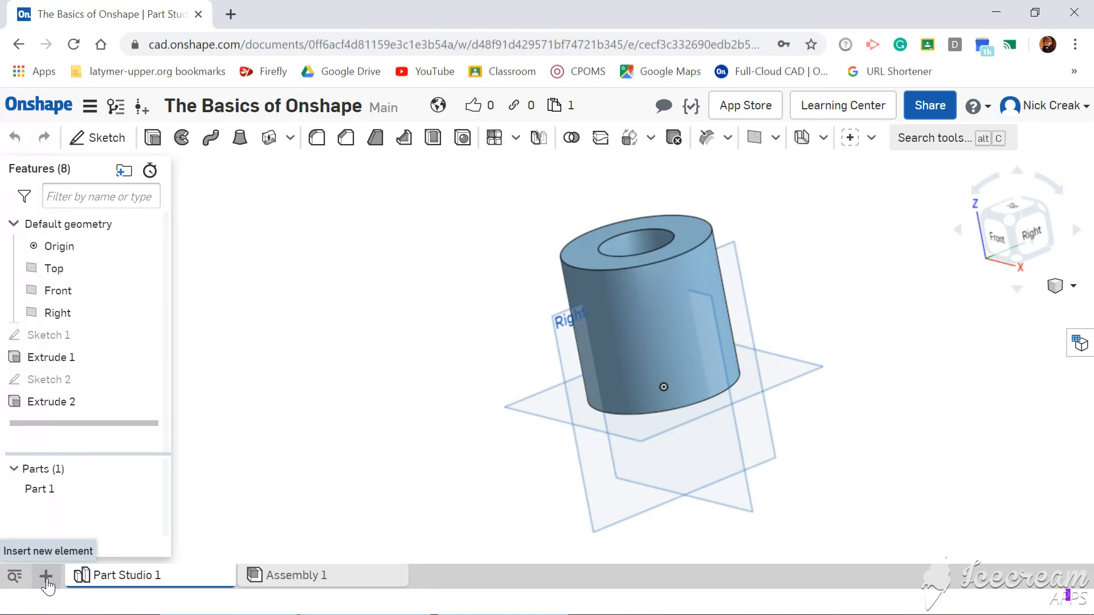
{"action": "left_click", "coordinate": [47, 576]}
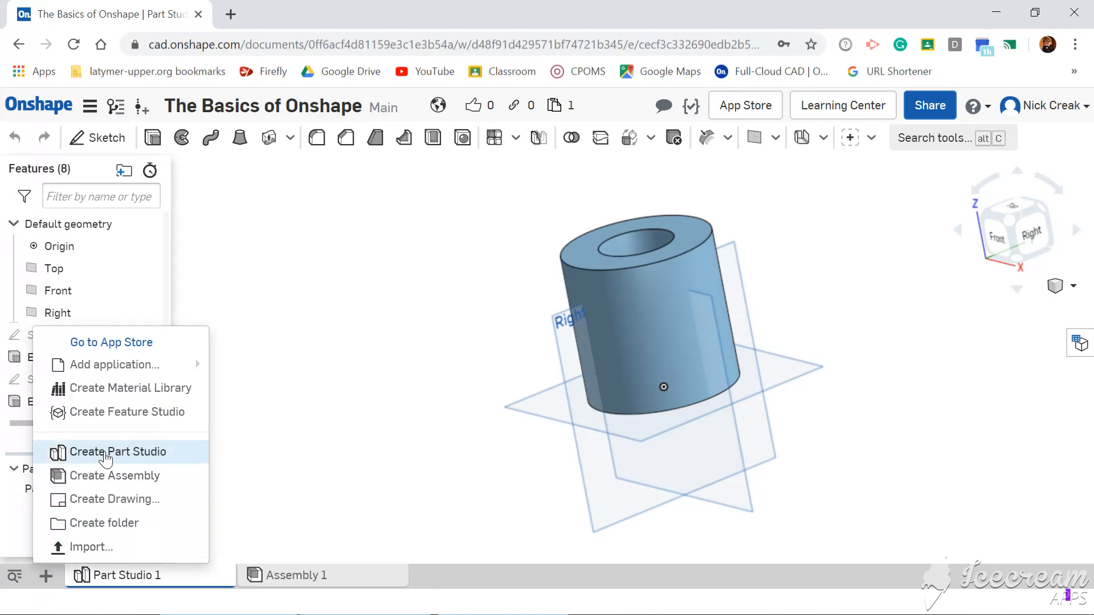
{"action": "left_click", "coordinate": [118, 451]}
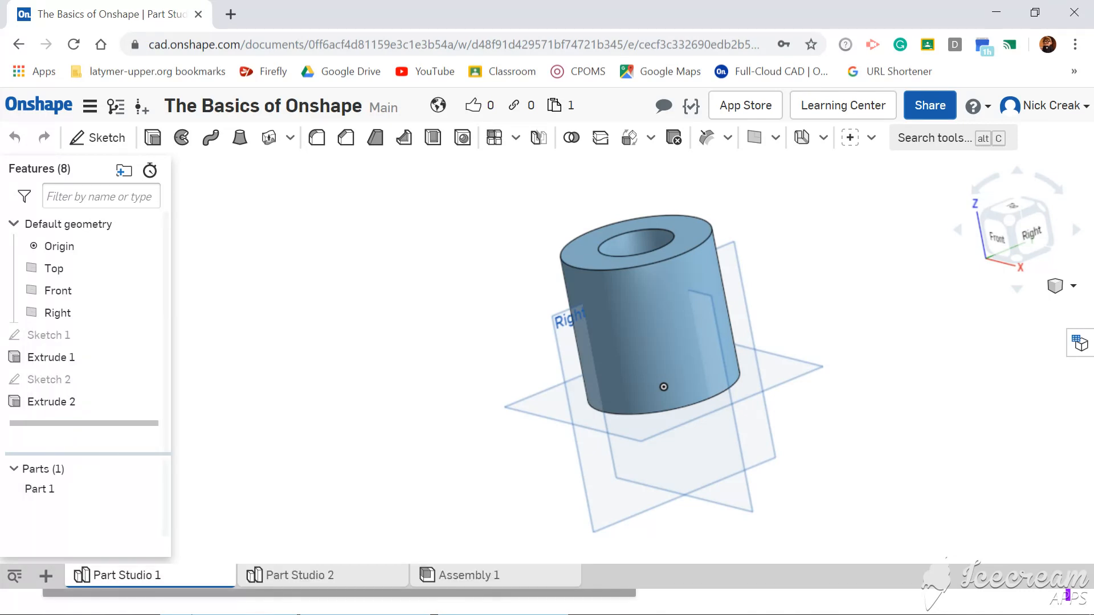
{"action": "left_click", "coordinate": [297, 575]}
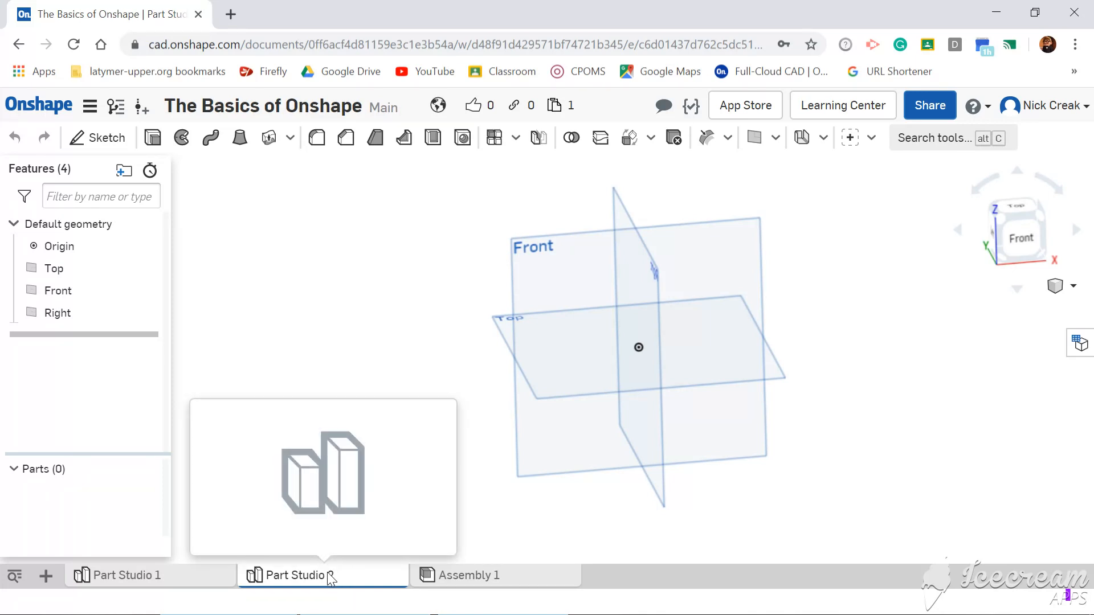
Rename the Part Studio 2 tab to 'Chamfers and Fillets'.
{"action": "double_click", "coordinate": [300, 575]}
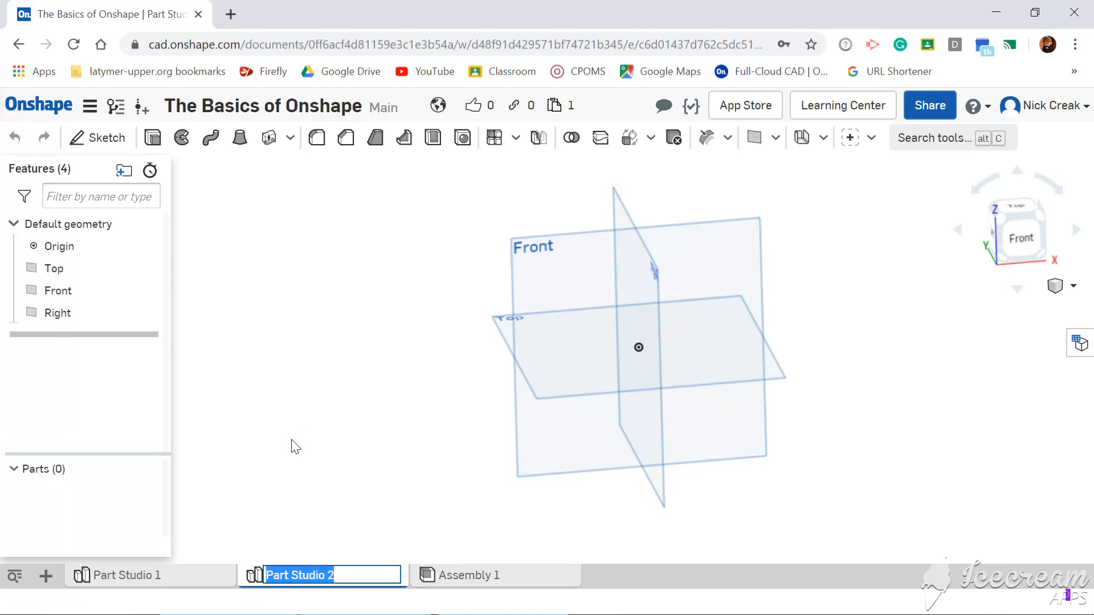
{"action": "type", "text": "Cham"}
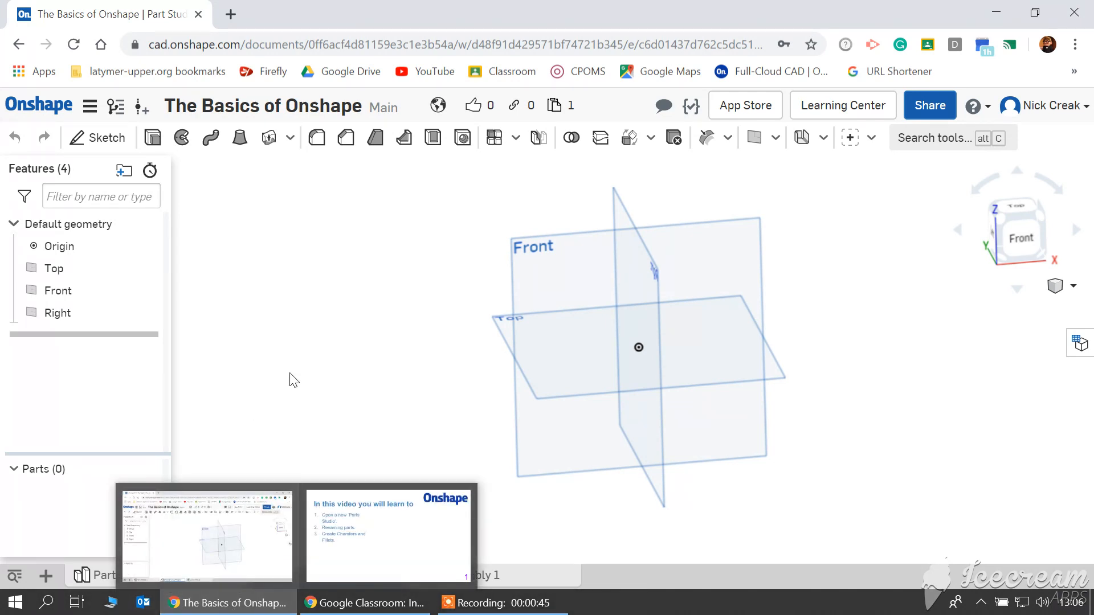
{"action": "left_click", "coordinate": [321, 575]}
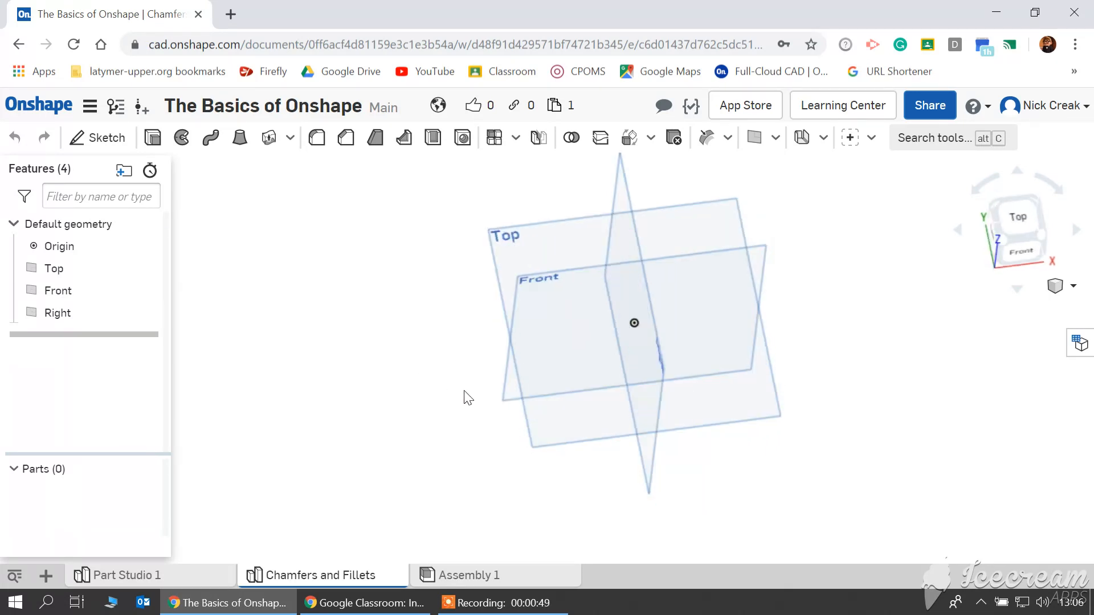
Sketch a centre-point 100 × 50 rectangle on the Top plane, viewed isometrically.
{"action": "left_click", "coordinate": [54, 268]}
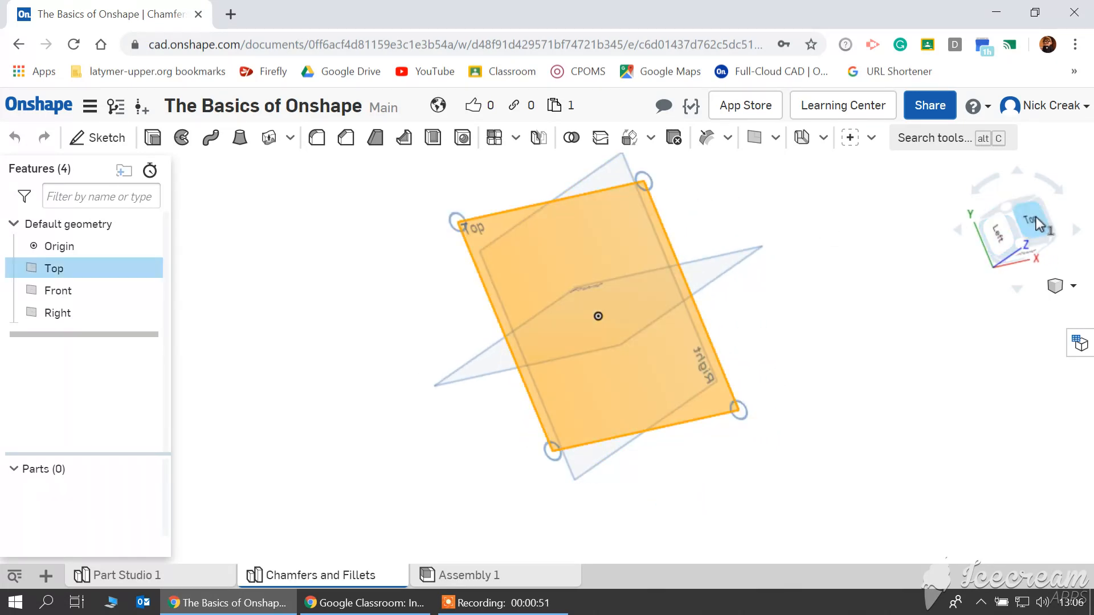
{"action": "left_click", "coordinate": [104, 137]}
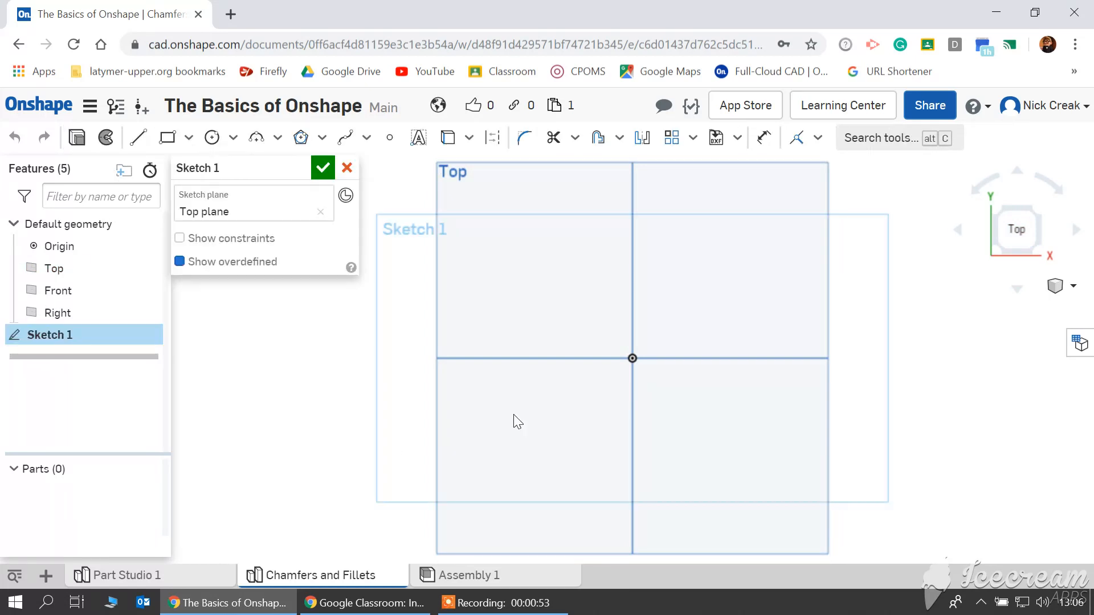
{"action": "left_click", "coordinate": [189, 137]}
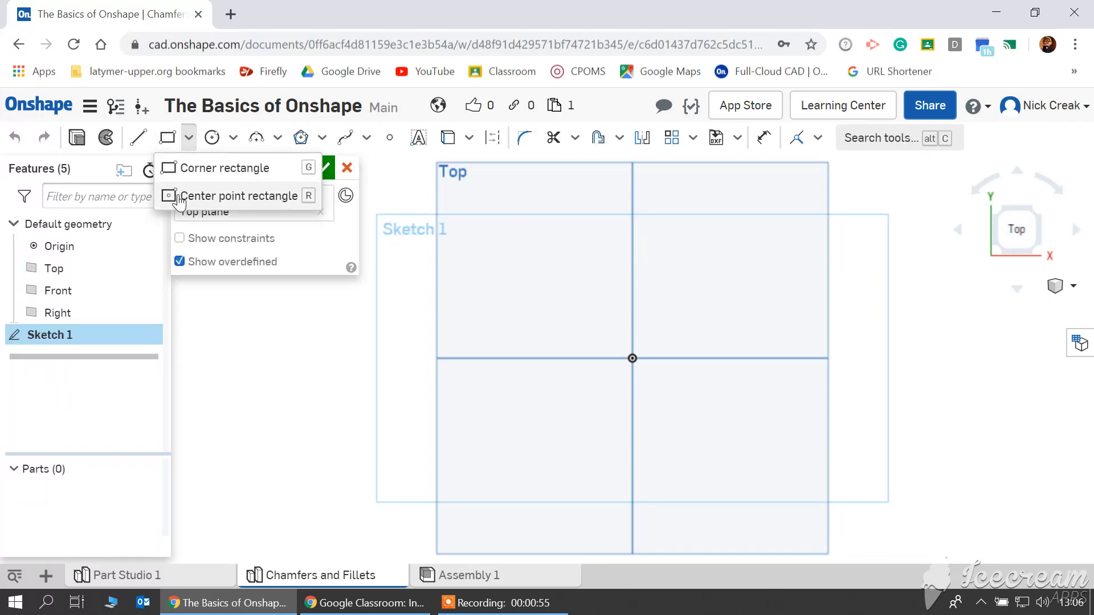
{"action": "left_click", "coordinate": [240, 195]}
{"action": "type", "text": "100"}
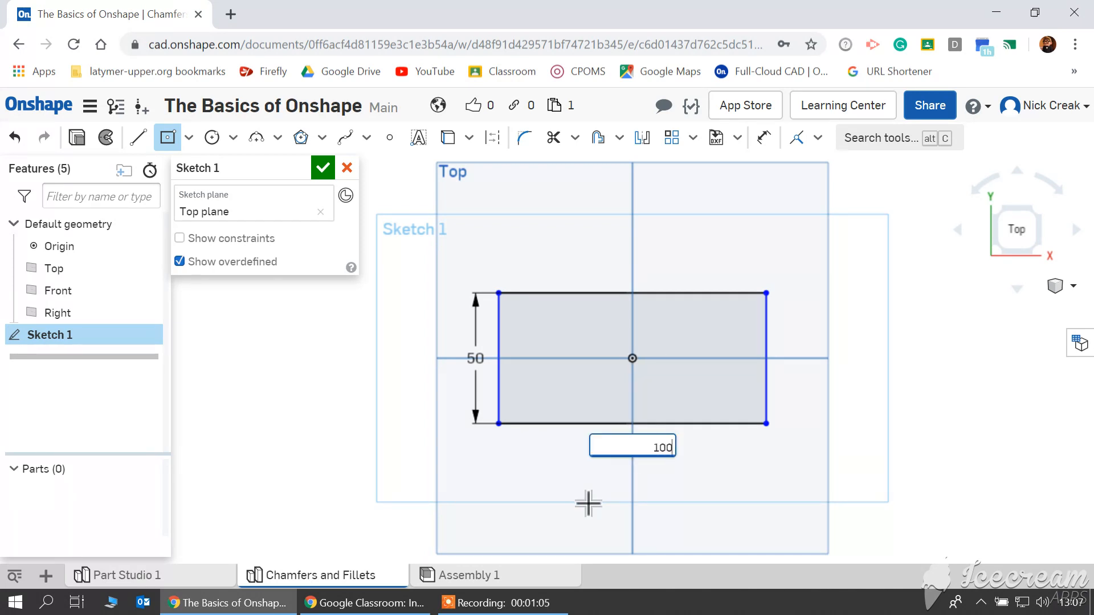
{"action": "key", "text": "Return"}
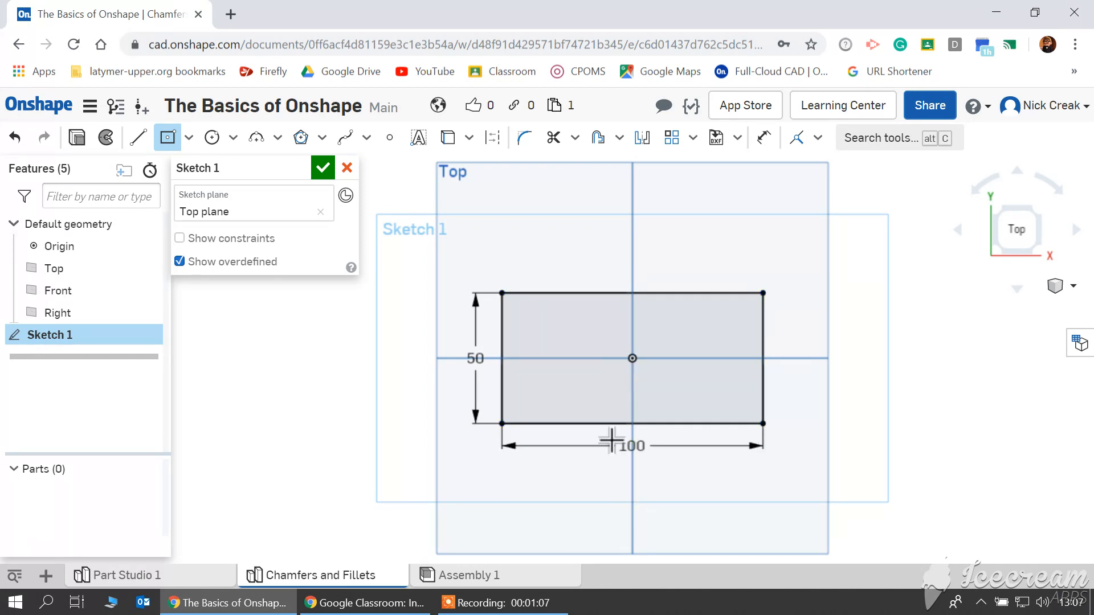
{"action": "left_click", "coordinate": [1075, 286]}
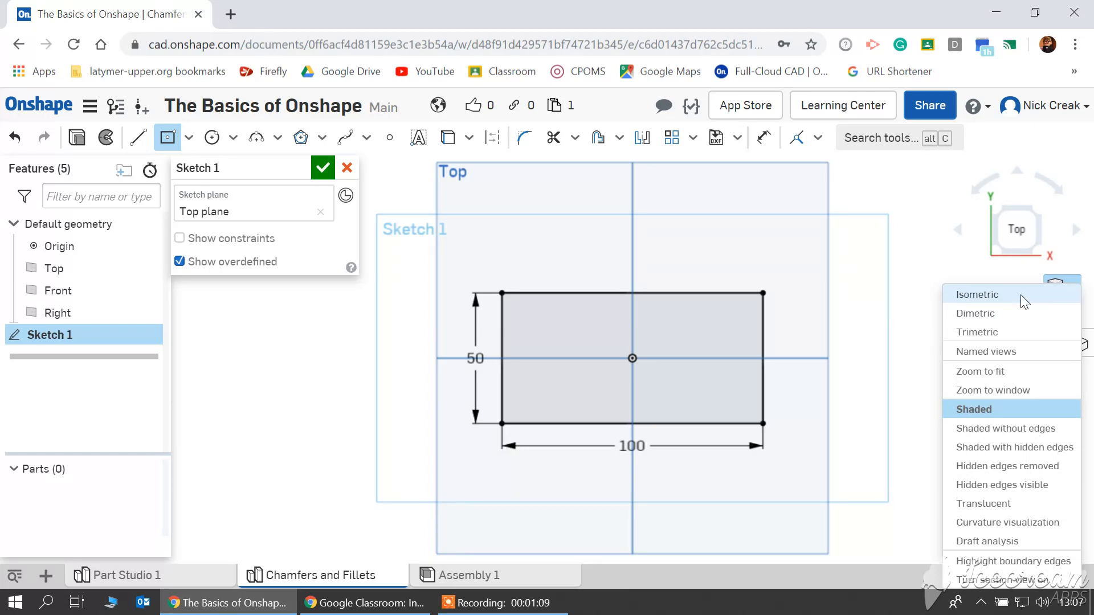
{"action": "left_click", "coordinate": [976, 294]}
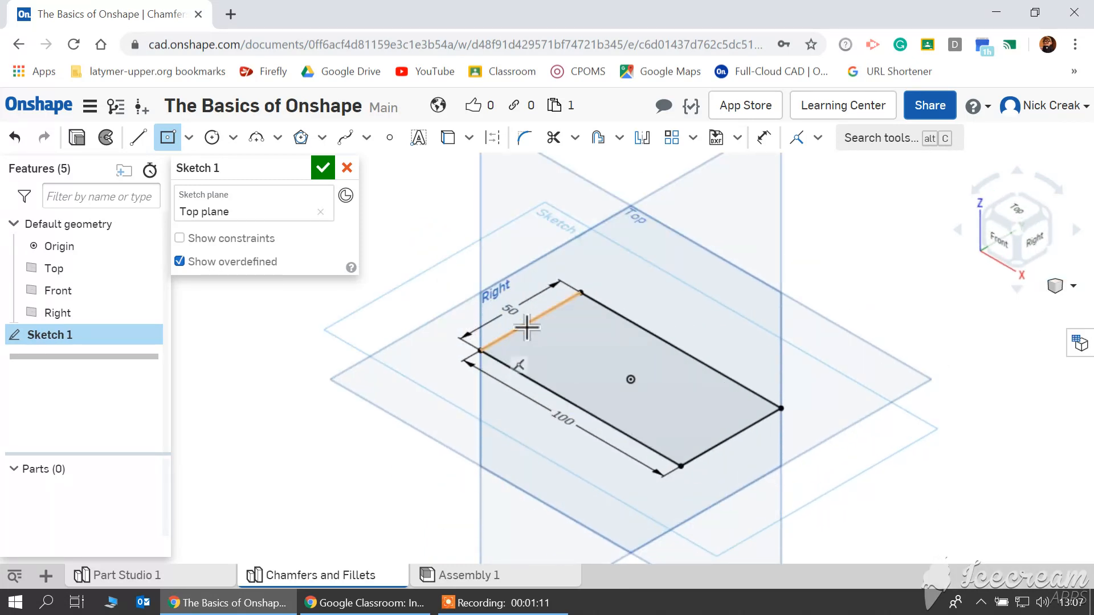
{"action": "left_click", "coordinate": [322, 167]}
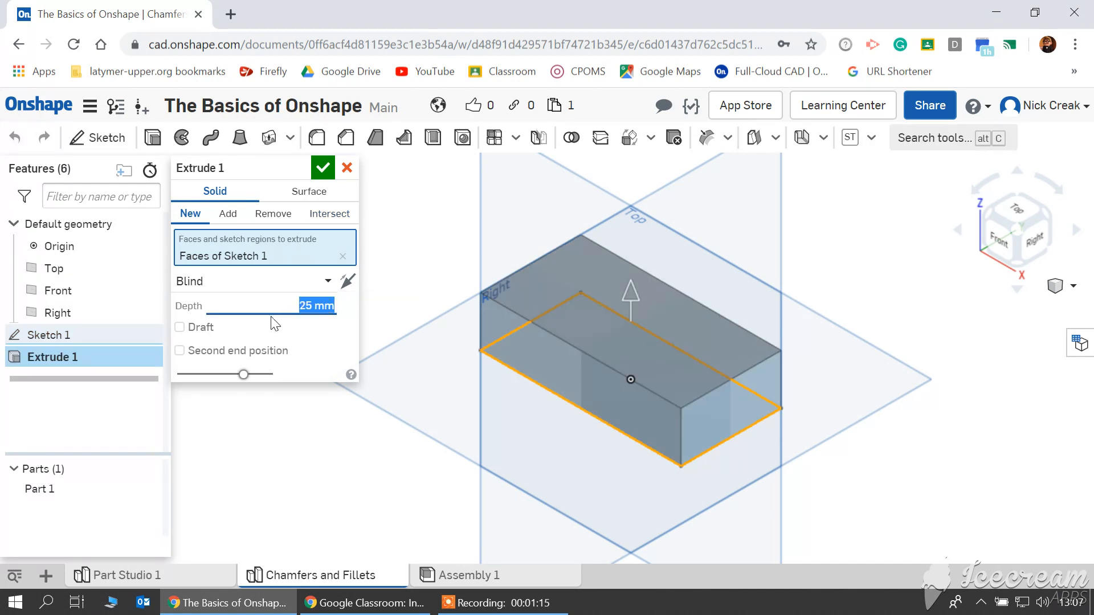
{"action": "type", "text": "50 mm"}
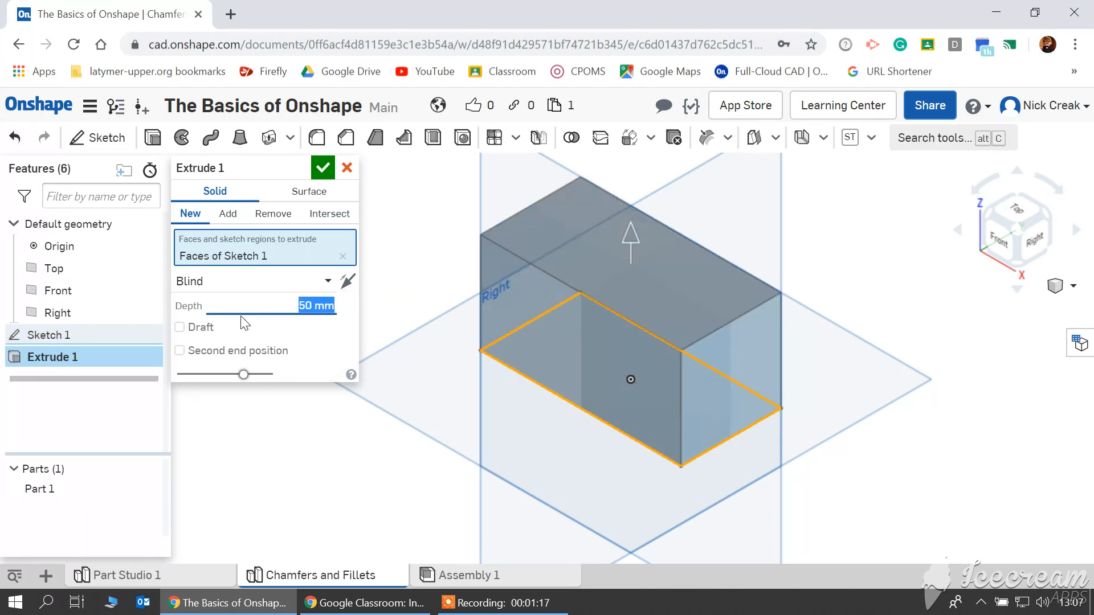
{"action": "left_click", "coordinate": [322, 168]}
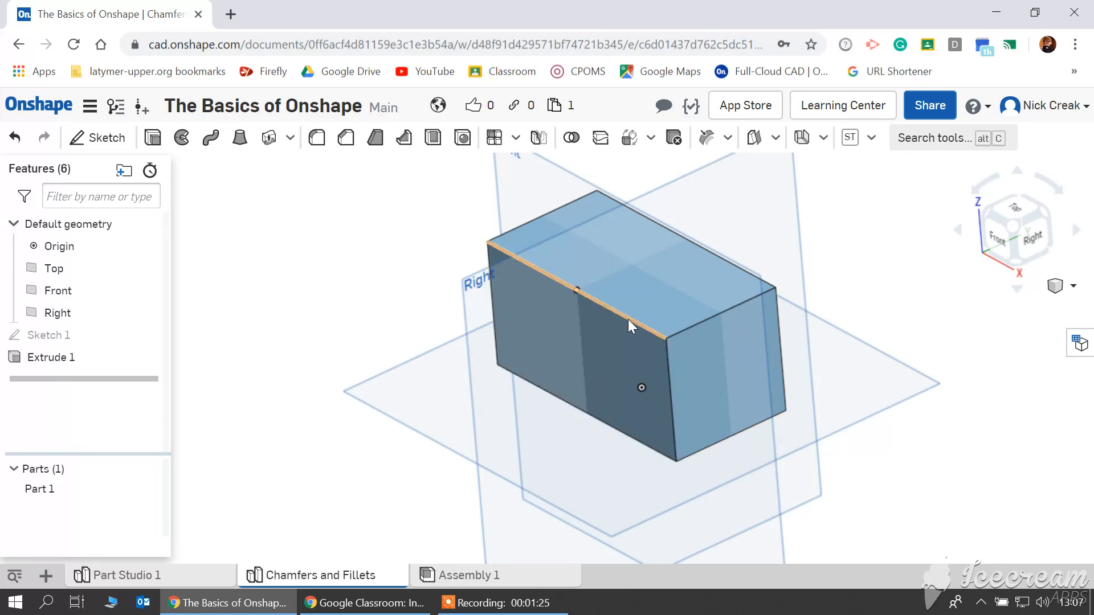
{"action": "mouse_move", "coordinate": [715, 252]}
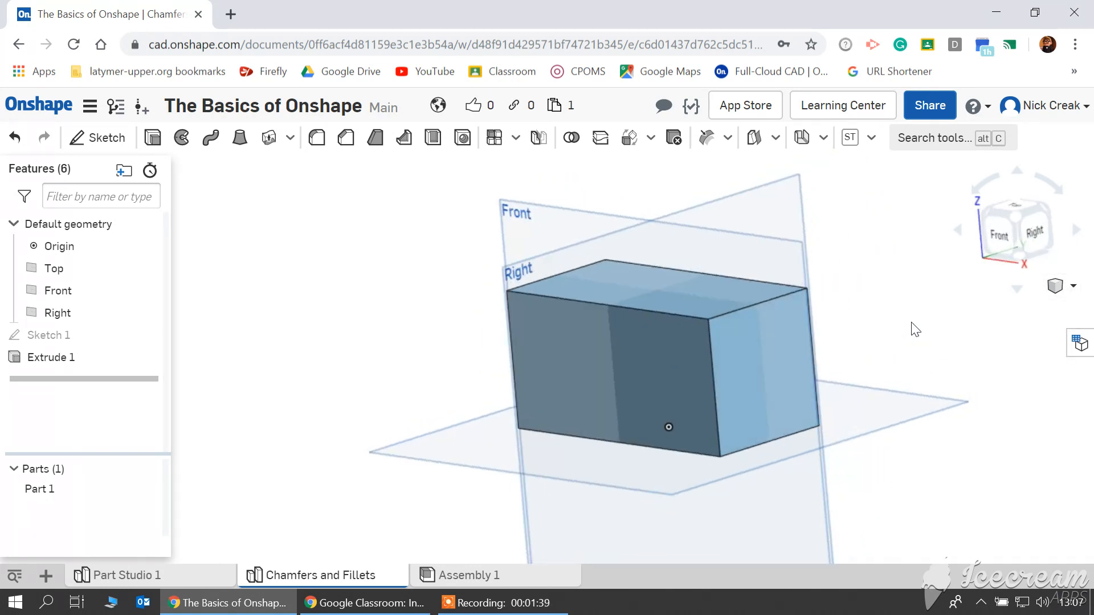
{"action": "mouse_move", "coordinate": [344, 137]}
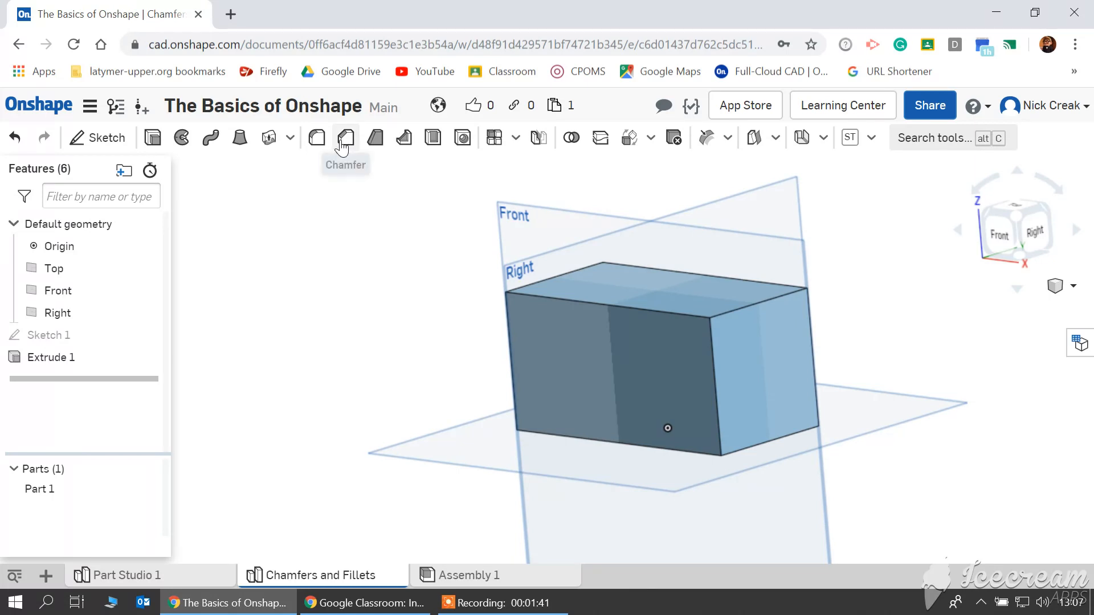
{"action": "mouse_move", "coordinate": [345, 147]}
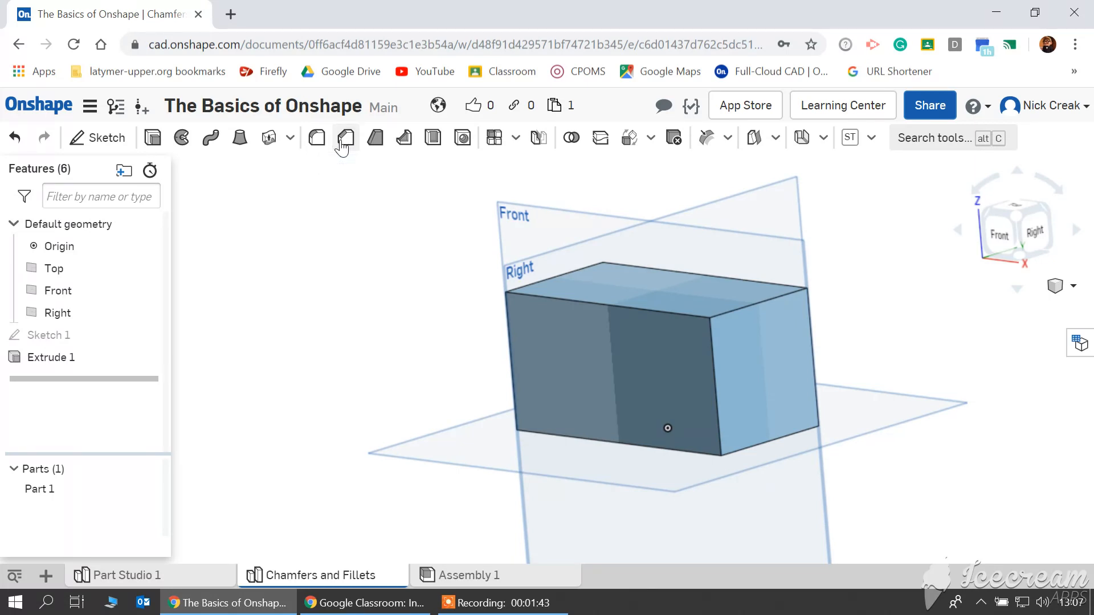
Bevel one top edge of Part 1 with a 10 mm equal-distance chamfer.
{"action": "left_click", "coordinate": [344, 137]}
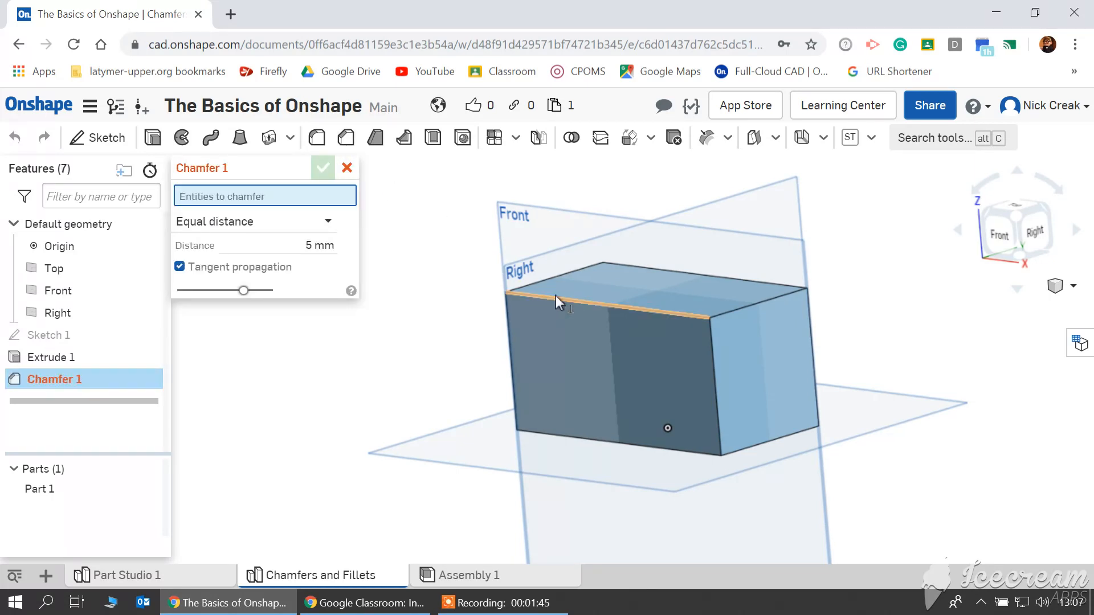
{"action": "left_click", "coordinate": [566, 299]}
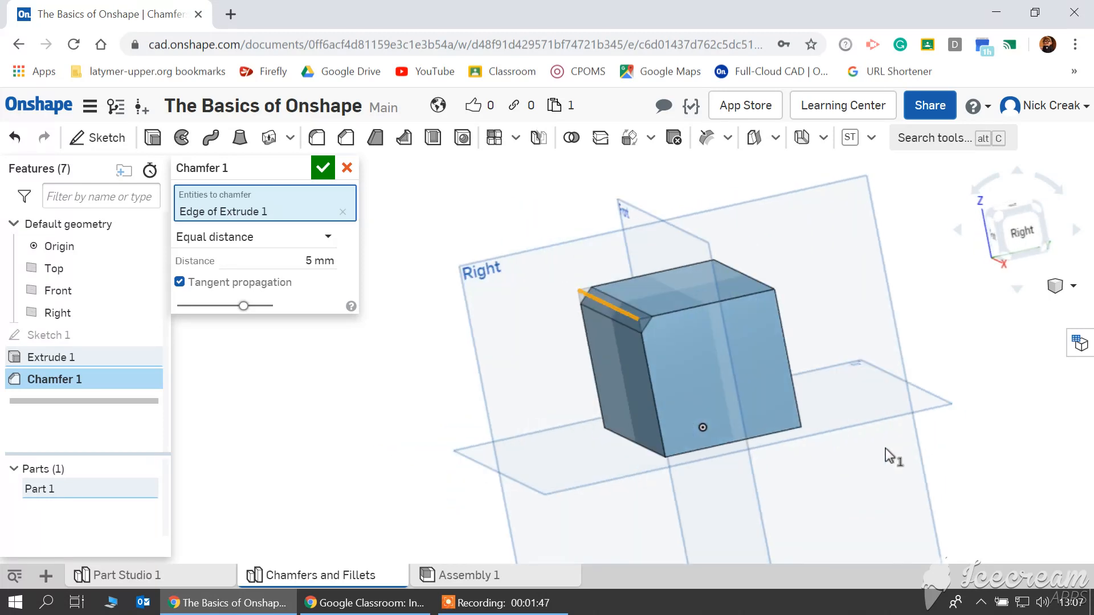
{"action": "scroll", "scroll_direction": "up", "scroll_amount": 3}
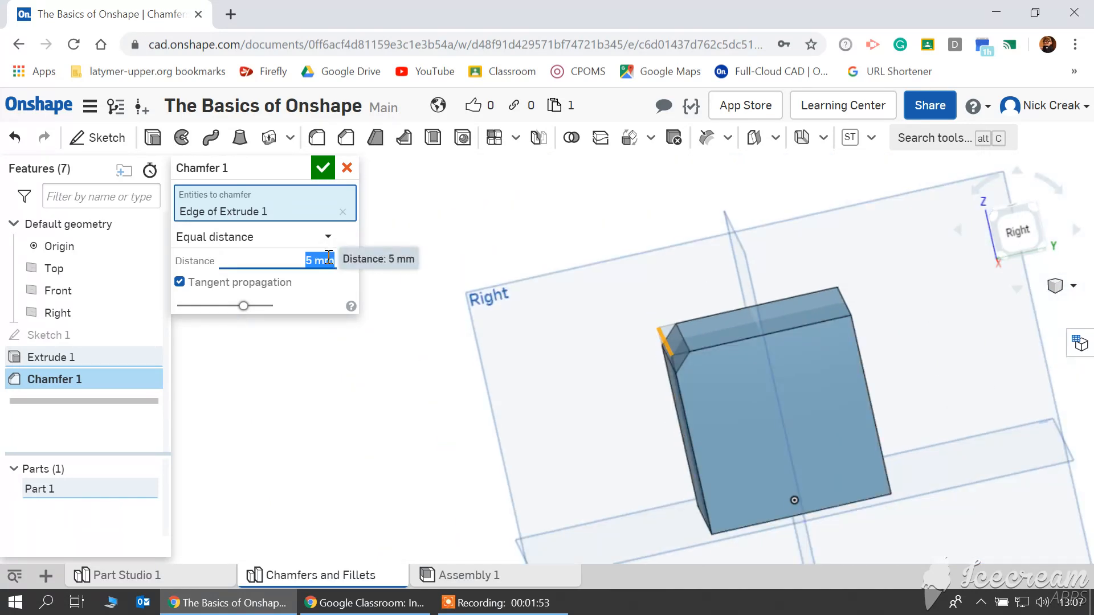
{"action": "type", "text": "10"}
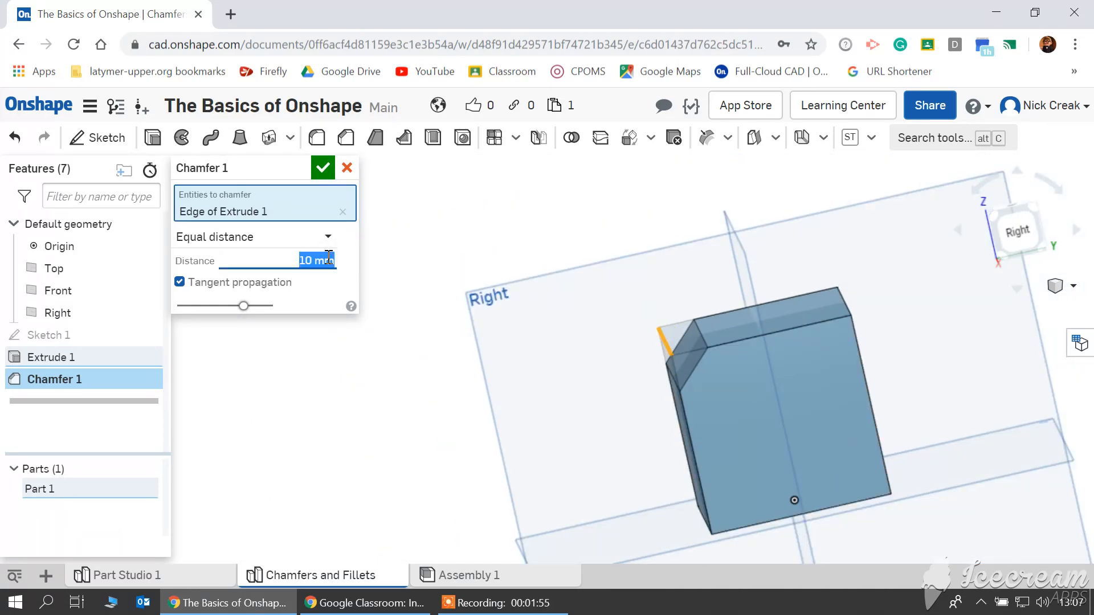
{"action": "left_click", "coordinate": [322, 167]}
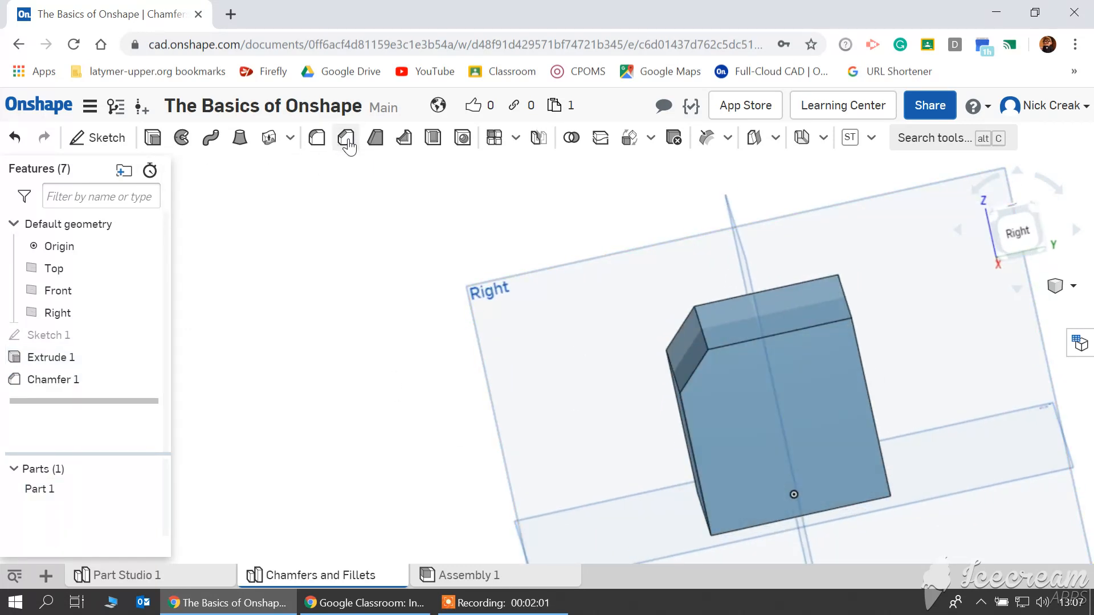
Chamfer a second edge using Two distances of 20 mm and 8 mm.
{"action": "left_click", "coordinate": [346, 138]}
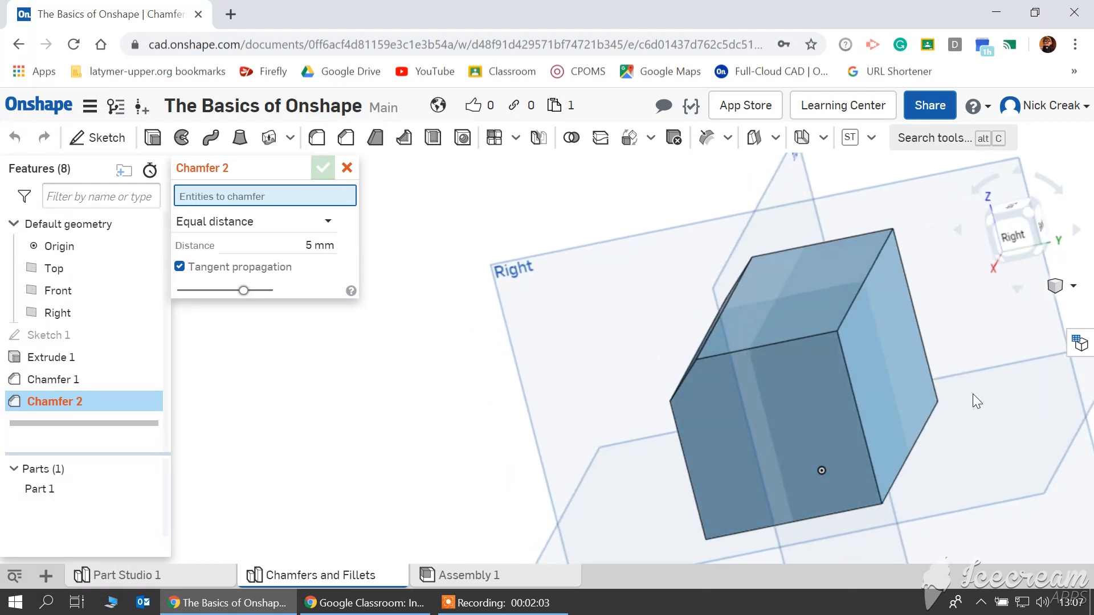
{"action": "left_click", "coordinate": [858, 279]}
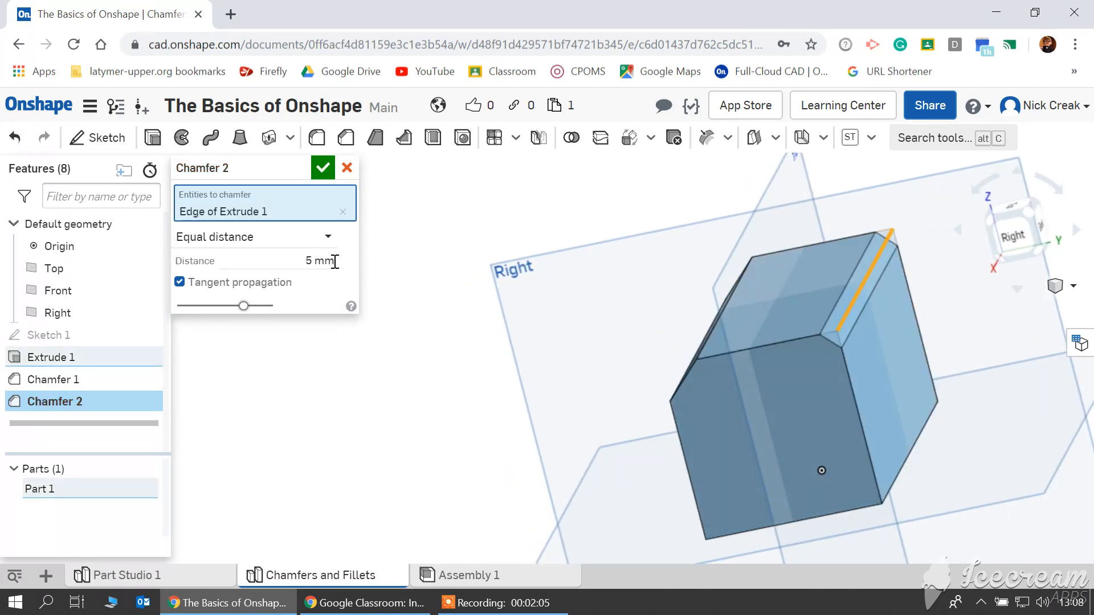
{"action": "left_click", "coordinate": [256, 236]}
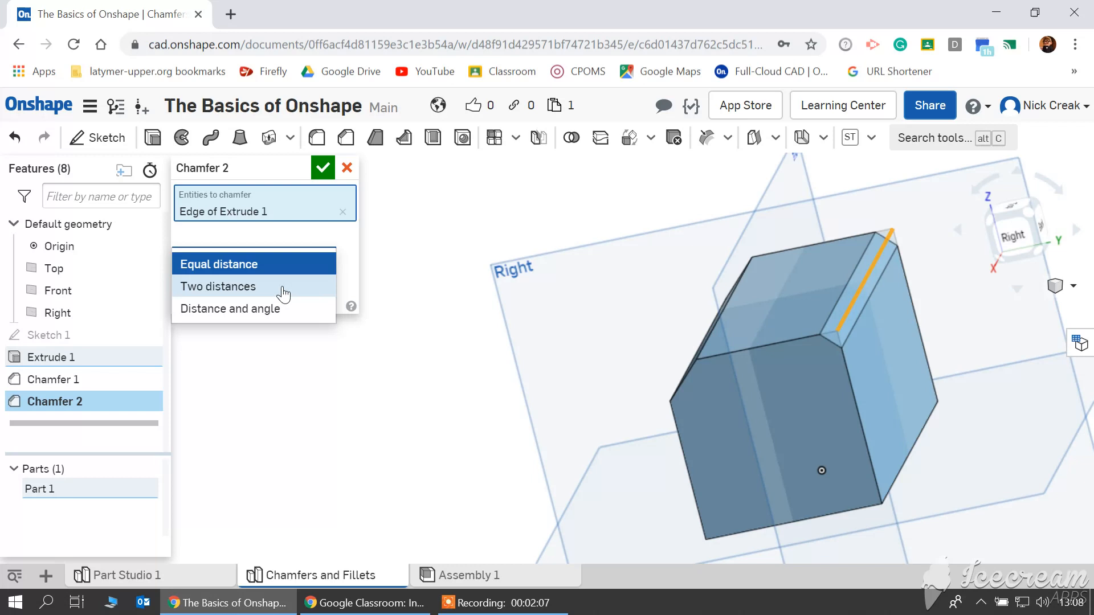
{"action": "left_click", "coordinate": [217, 286]}
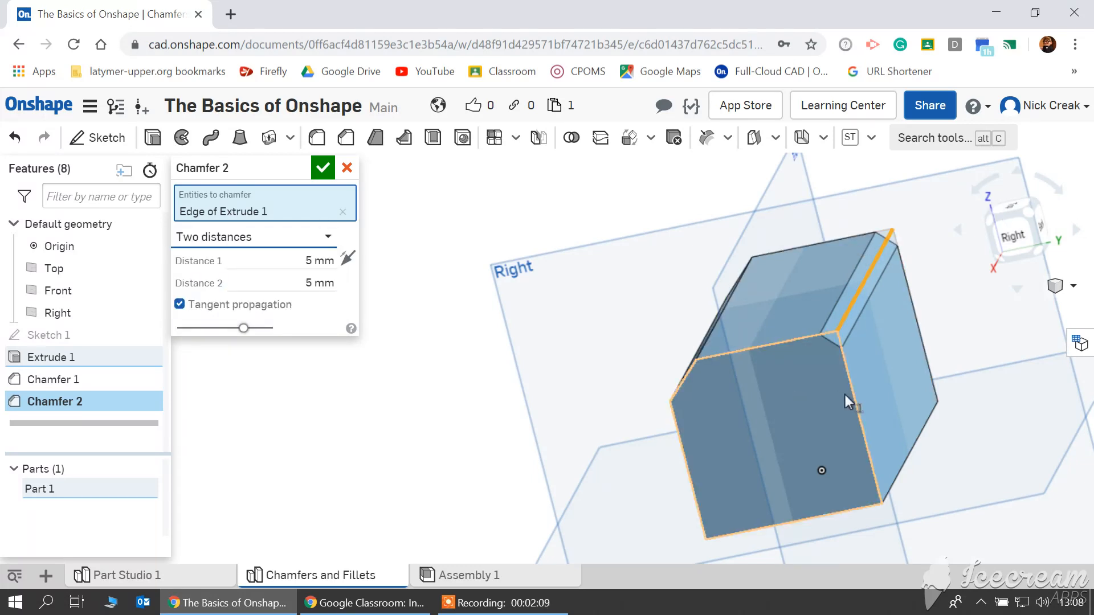
{"action": "left_click", "coordinate": [1016, 229]}
{"action": "type", "text": "20"}
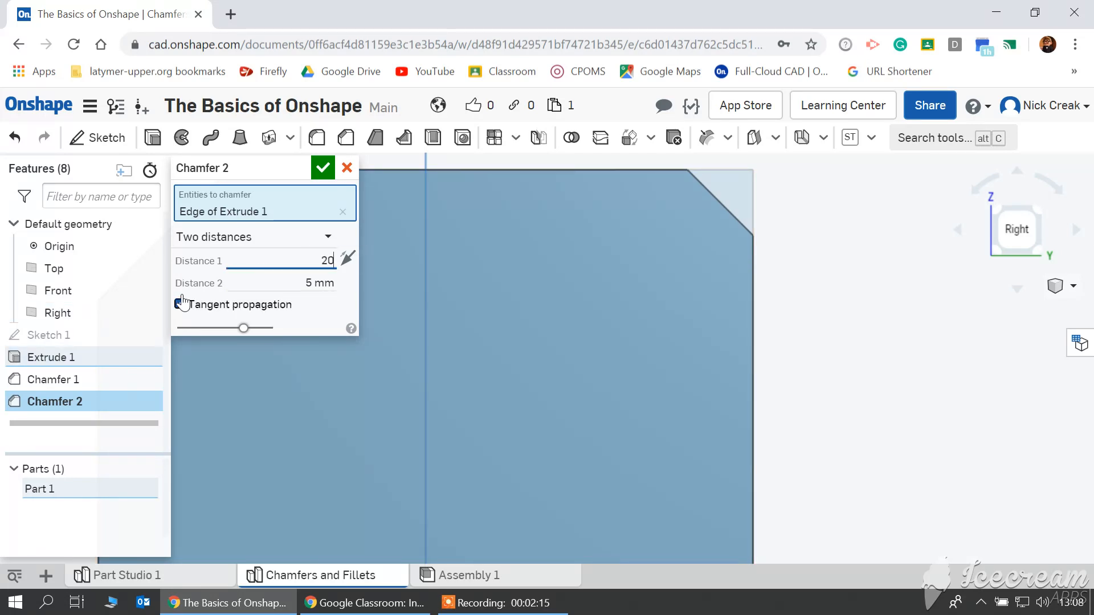
{"action": "left_click", "coordinate": [180, 304]}
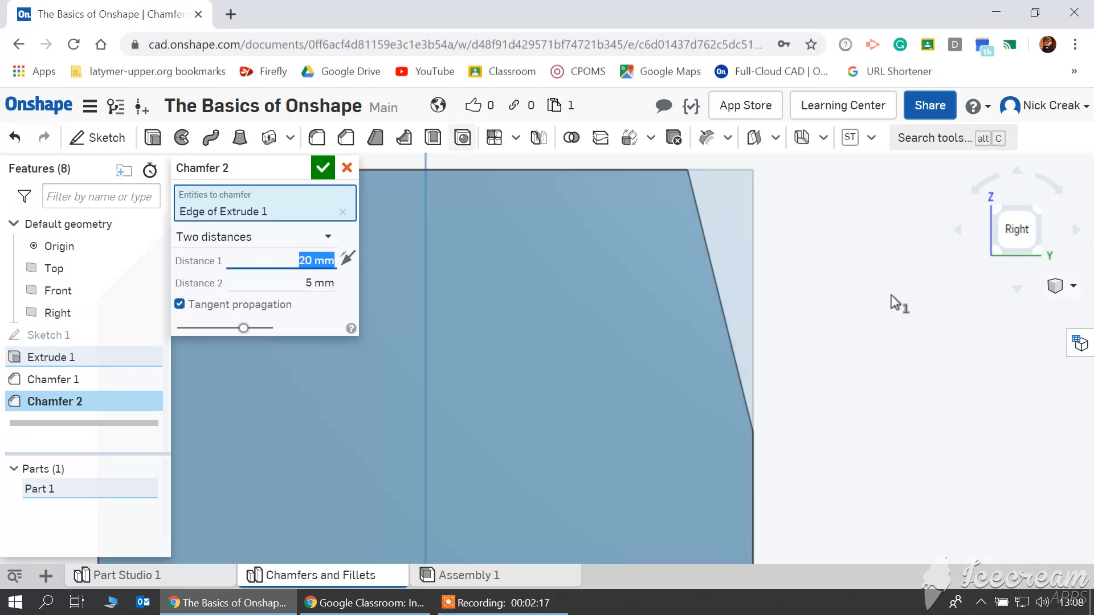
{"action": "mouse_move", "coordinate": [747, 209]}
{"action": "type", "text": "8"}
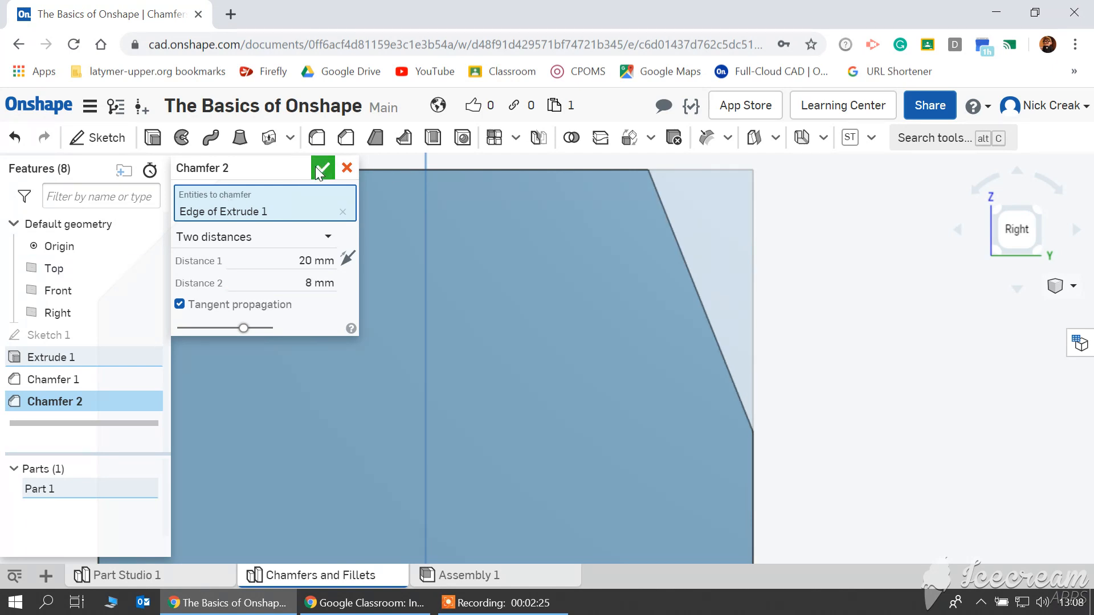
{"action": "left_click", "coordinate": [320, 168]}
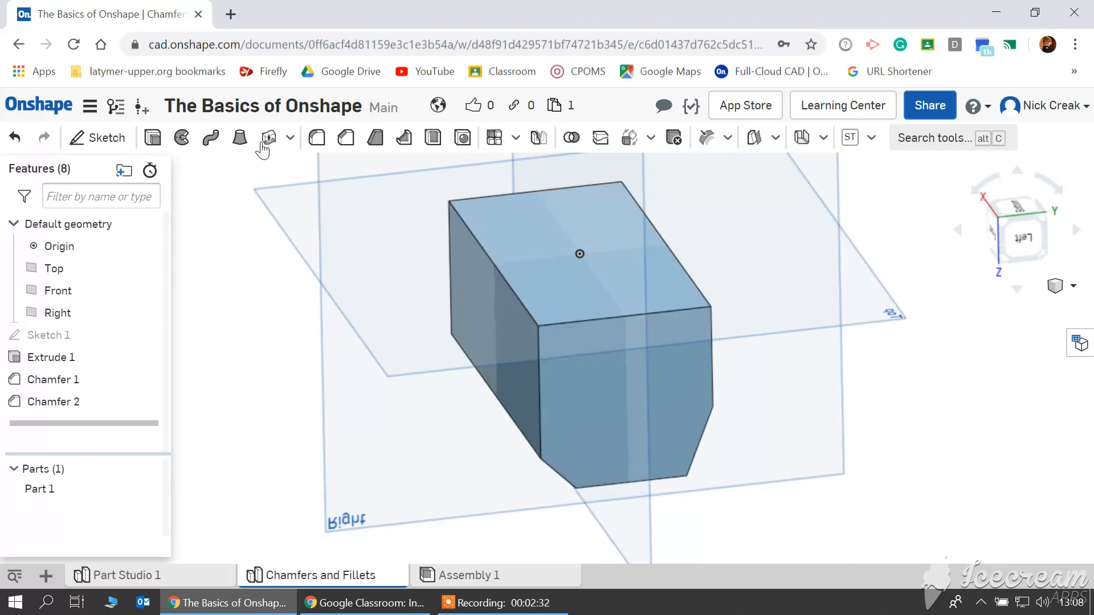
{"action": "mouse_move", "coordinate": [315, 137]}
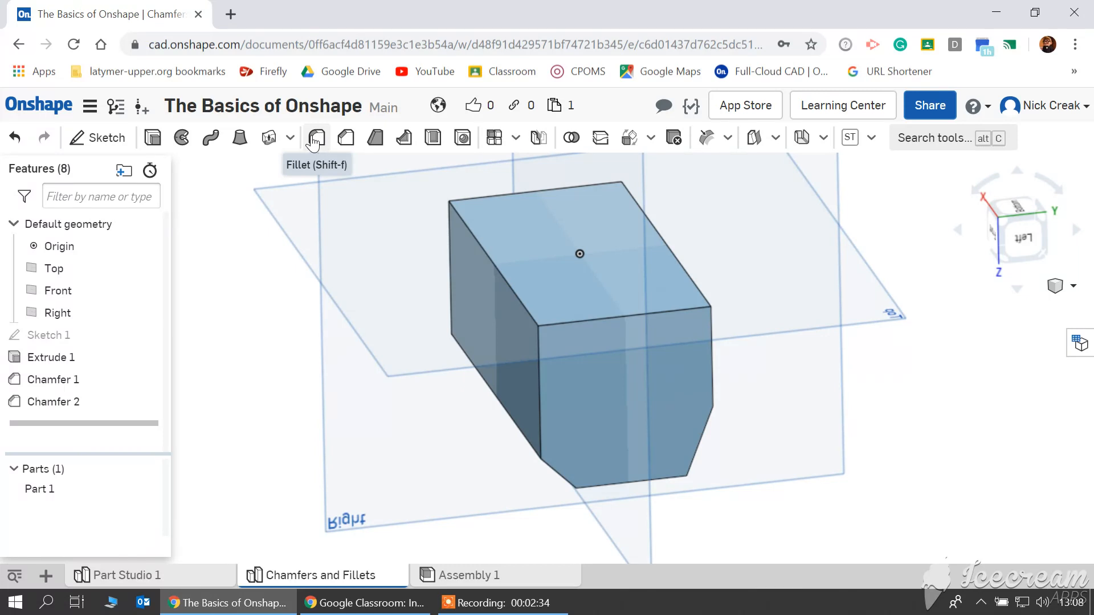
Fillet the end face of Part 1 with a 10 mm circular radius.
{"action": "left_click", "coordinate": [314, 137]}
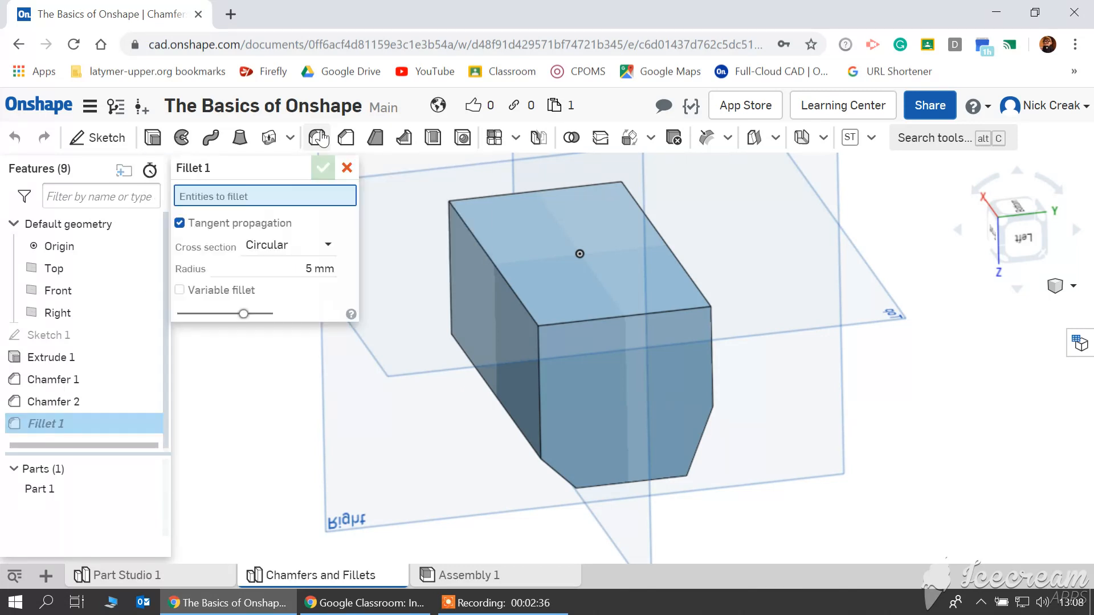
{"action": "left_click", "coordinate": [534, 258]}
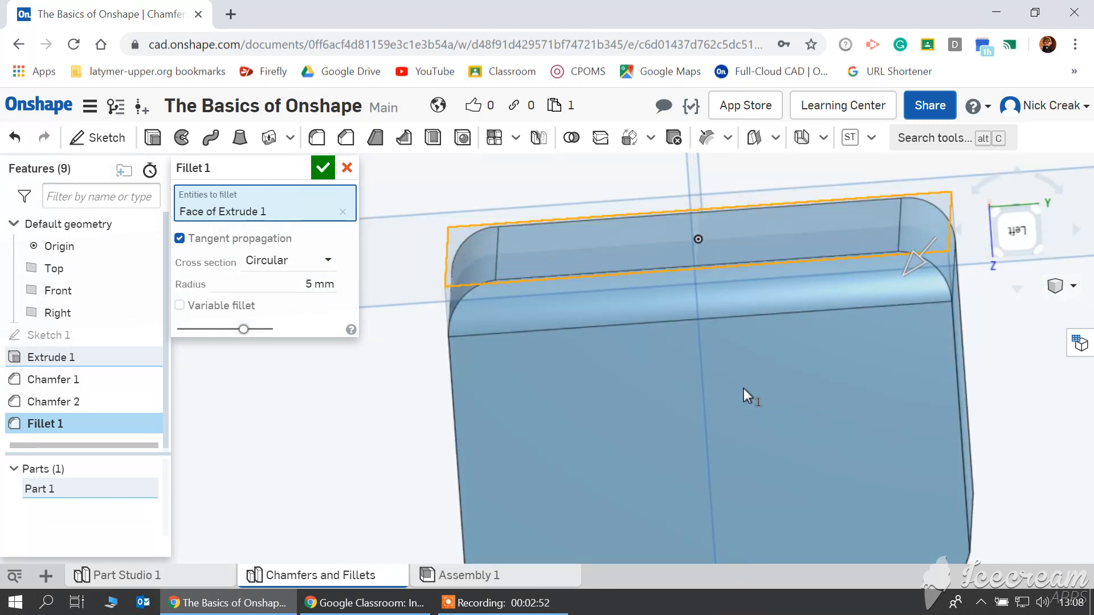
{"action": "triple_click", "coordinate": [299, 284]}
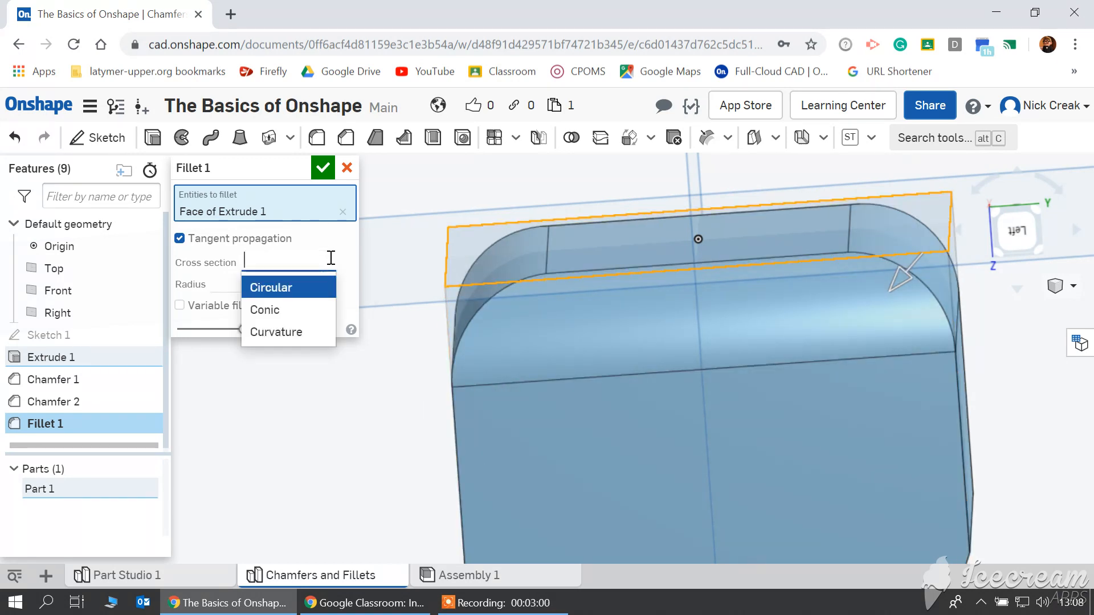
{"action": "left_click", "coordinate": [271, 287]}
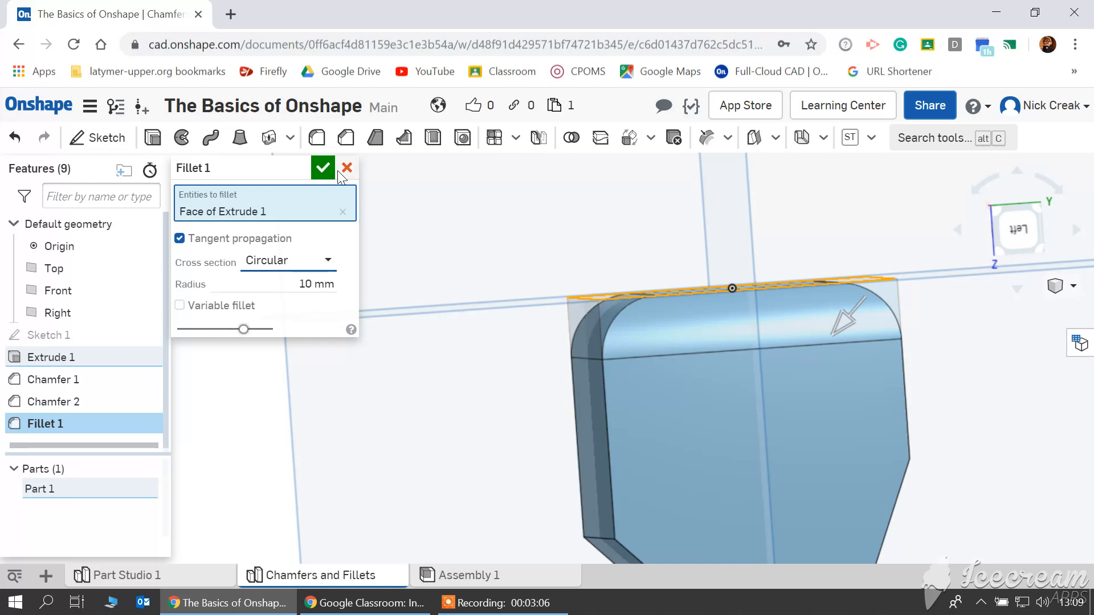
{"action": "left_click", "coordinate": [323, 168]}
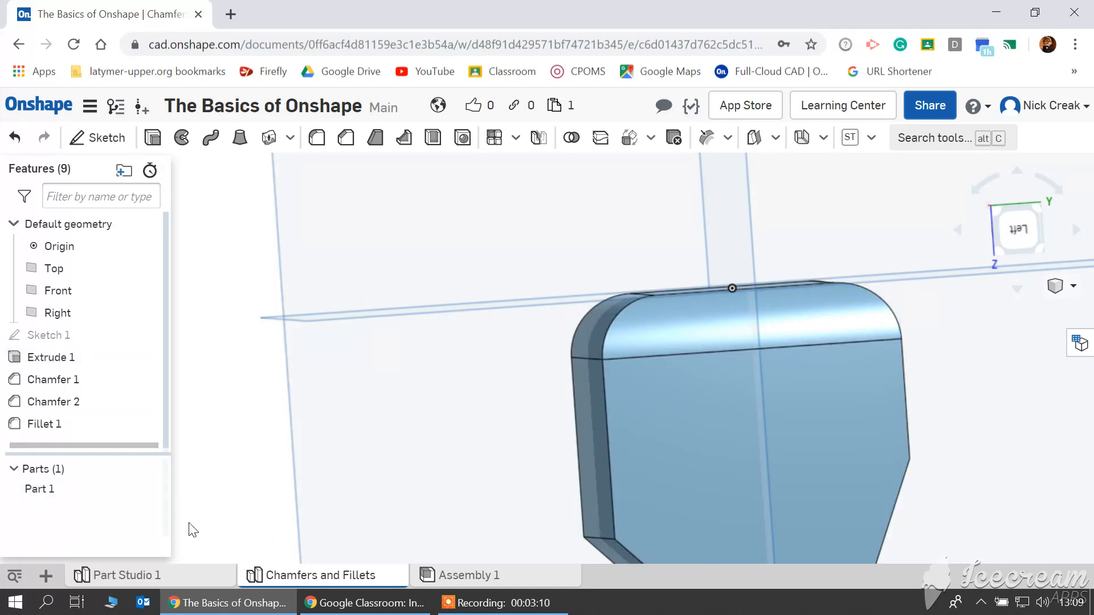
{"action": "mouse_move", "coordinate": [310, 575]}
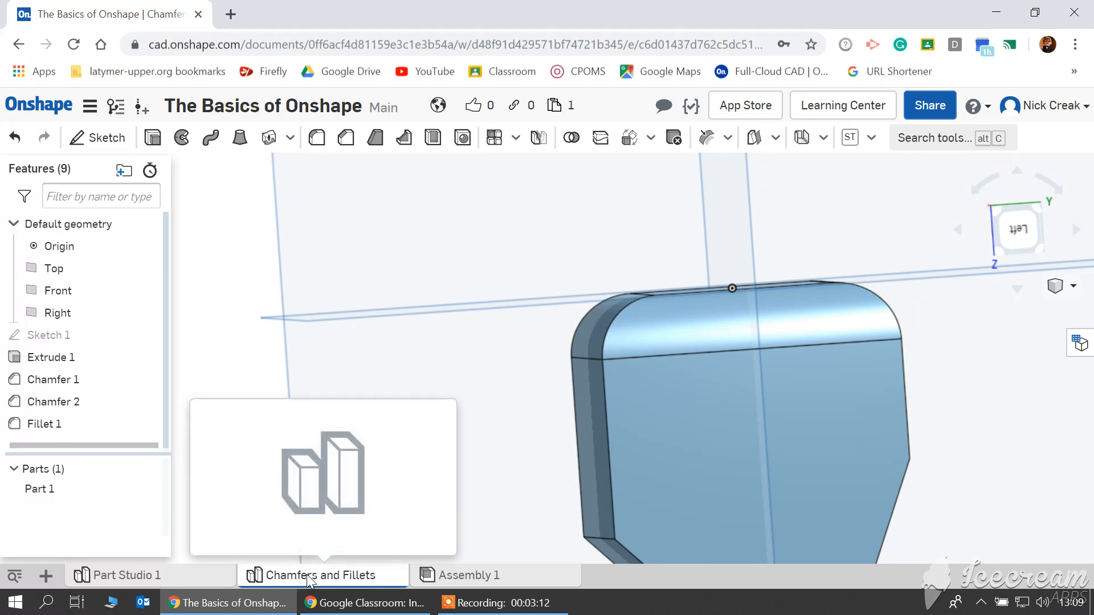